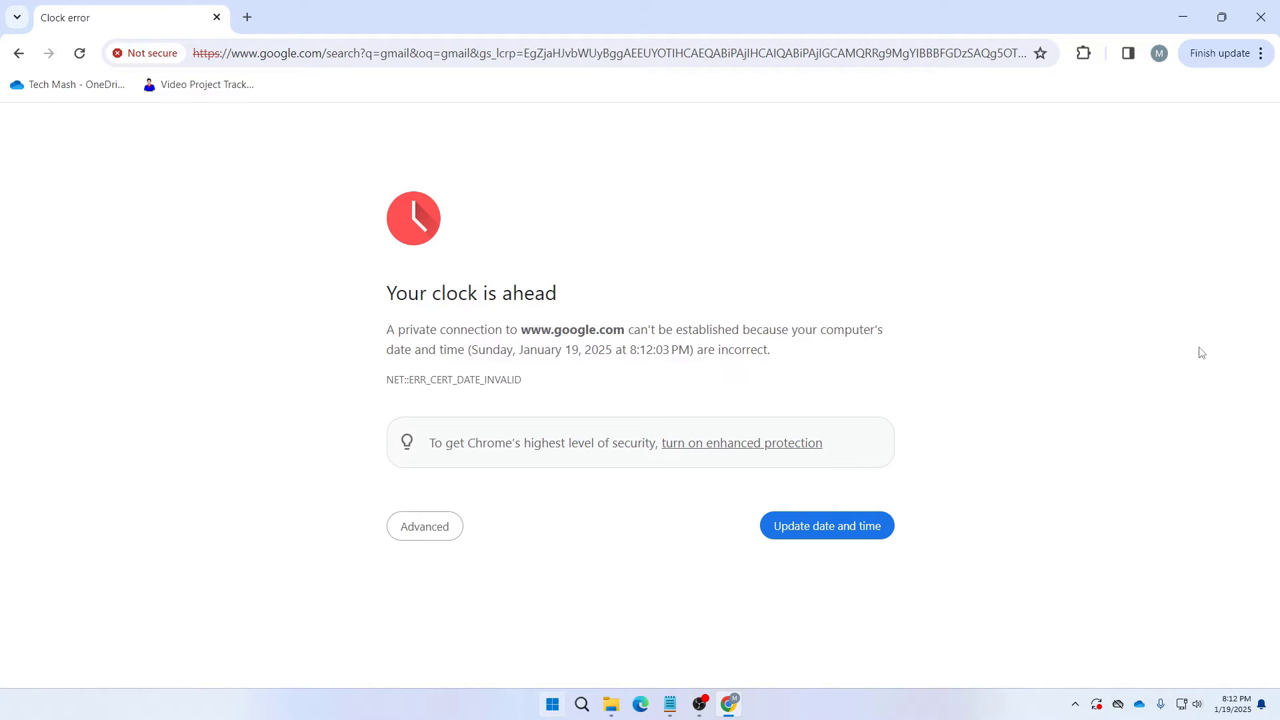
pyautogui.moveTo(1125, 196)
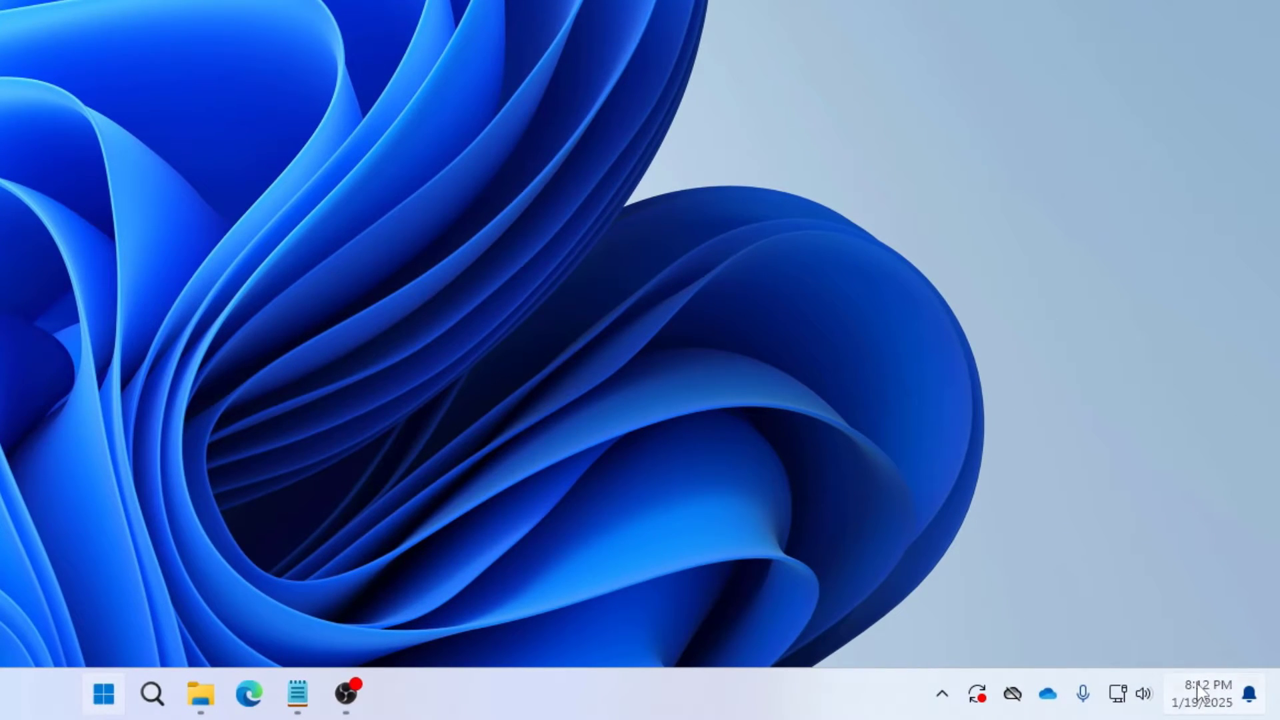
# Choose Adjust date and time from the taskbar clock's context menu
pyautogui.rightClick(1204, 692)
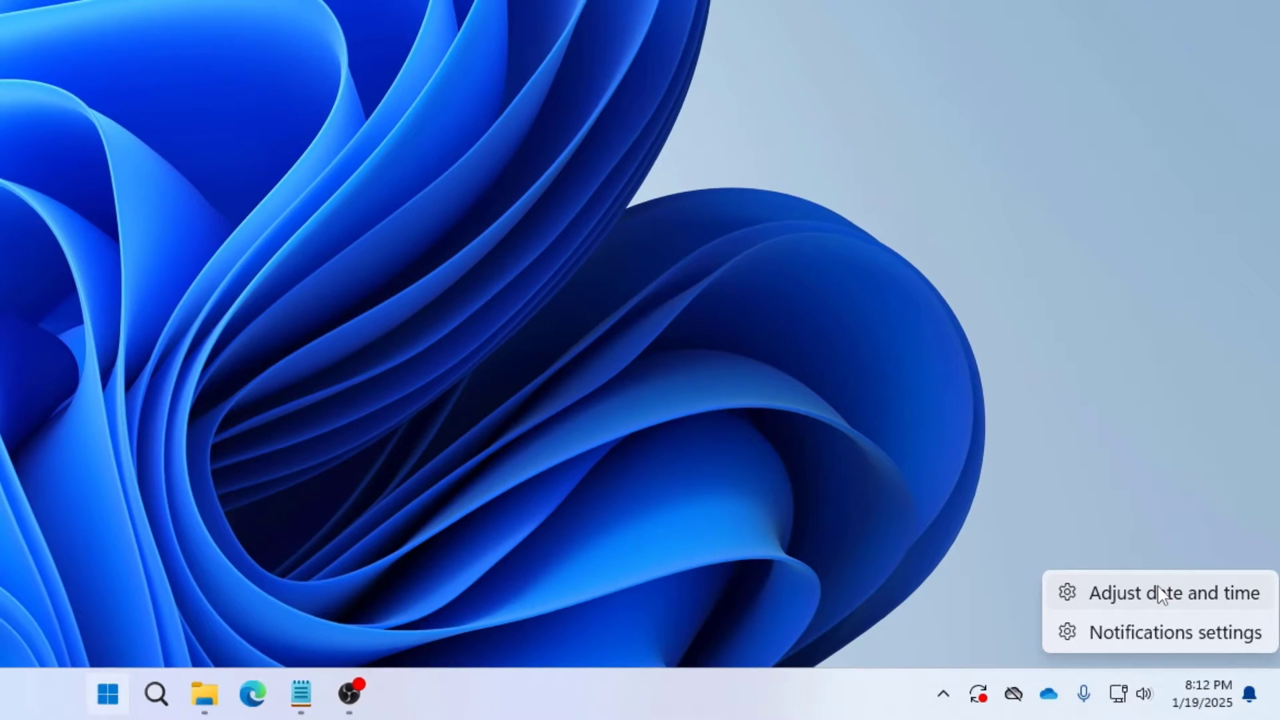
pyautogui.click(1173, 592)
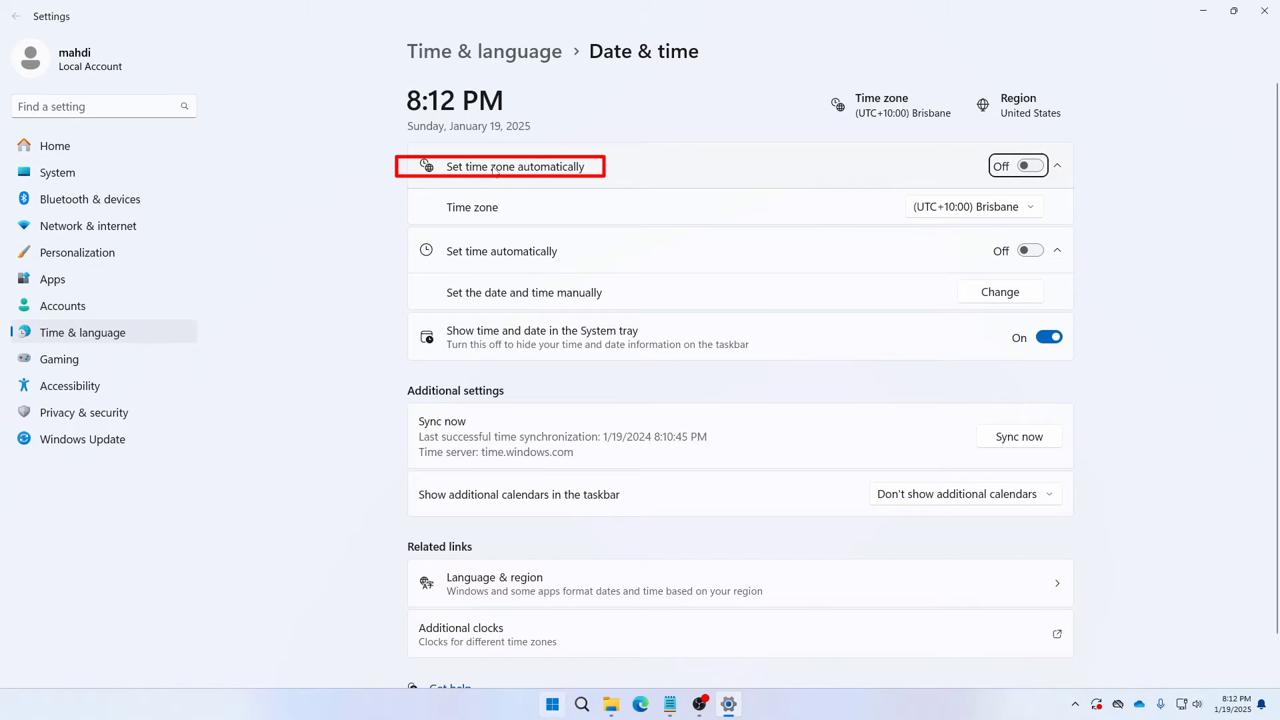
pyautogui.moveTo(920, 226)
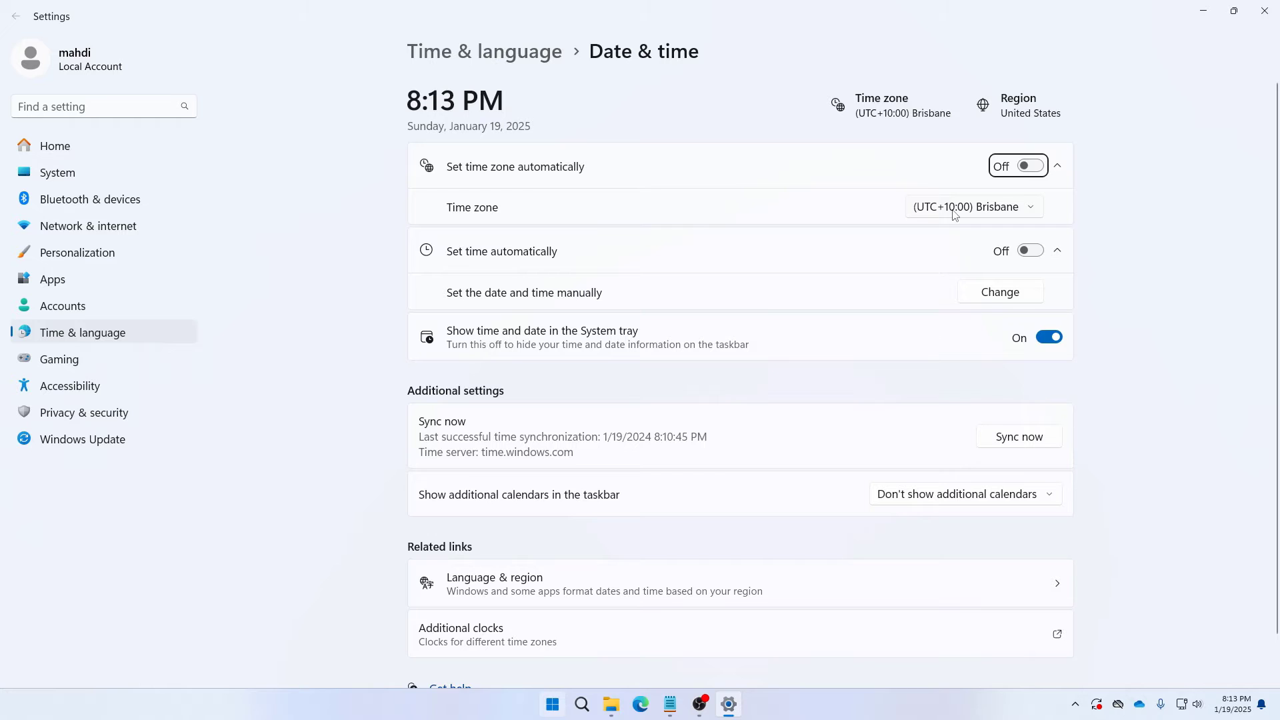
# Set the time zone to (UTC+06:00) Dhaka and enable automatic time zone
pyautogui.click(971, 206)
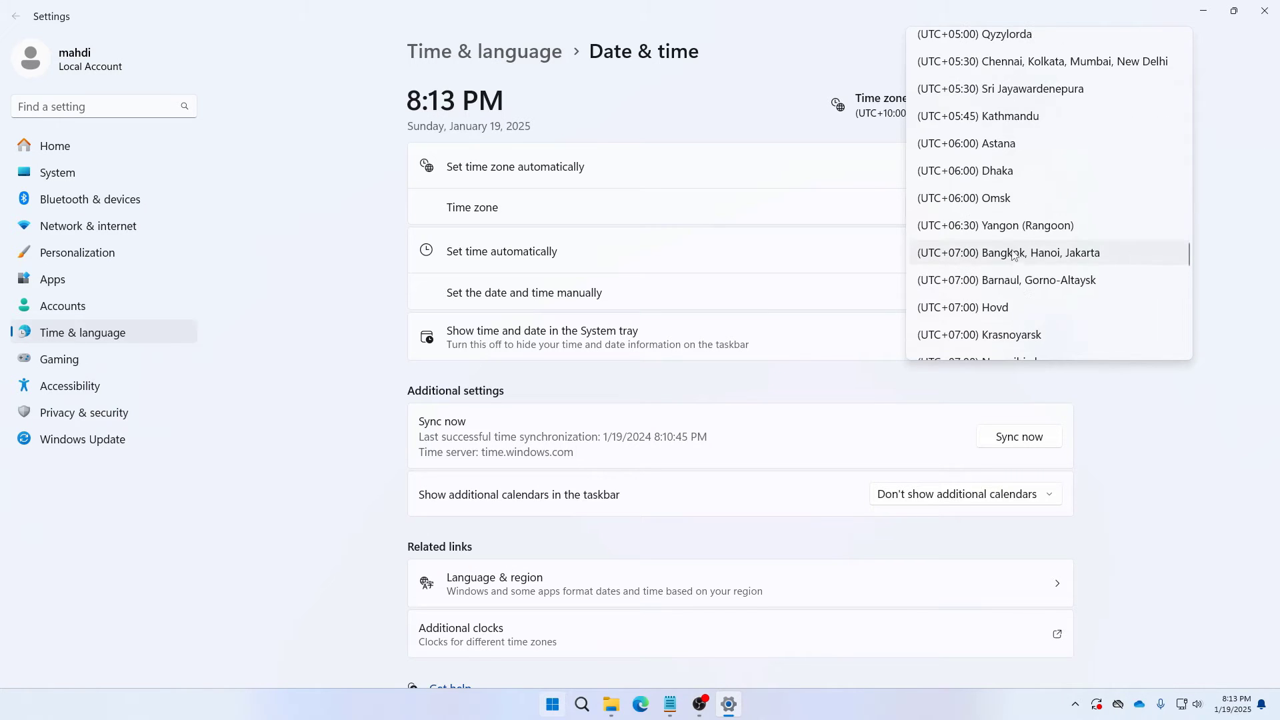
pyautogui.click(964, 170)
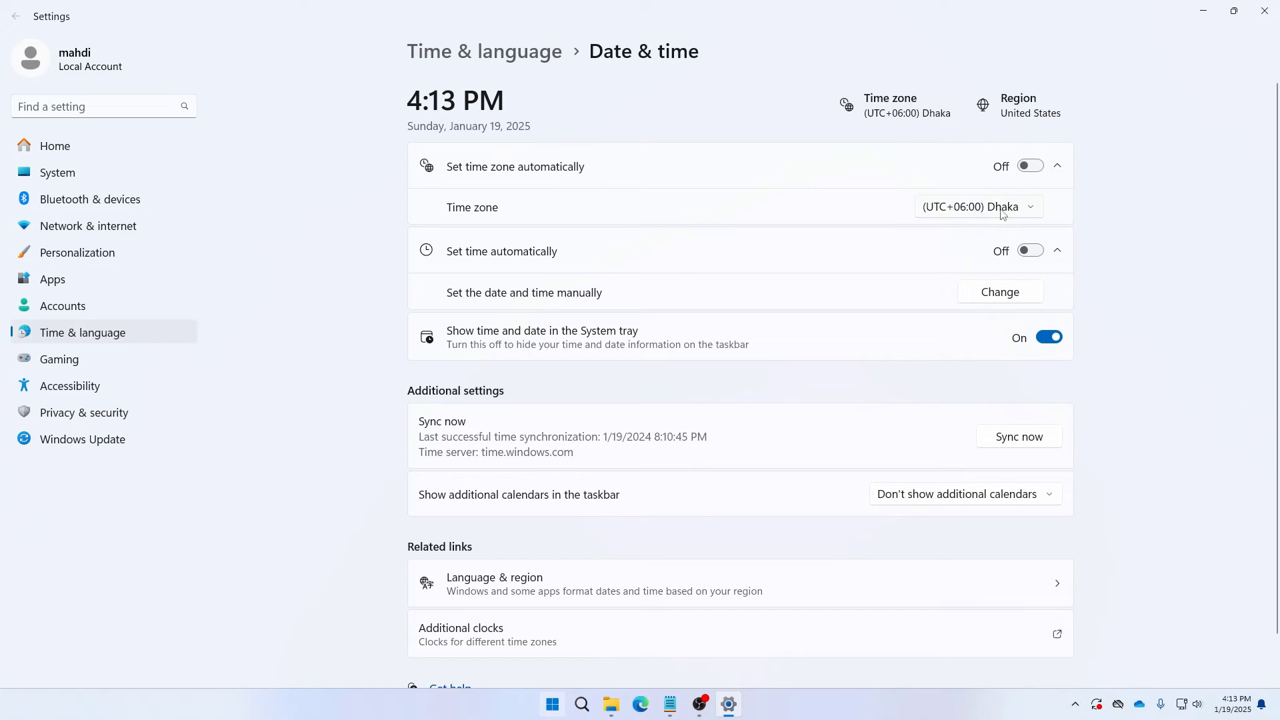
pyautogui.moveTo(871, 204)
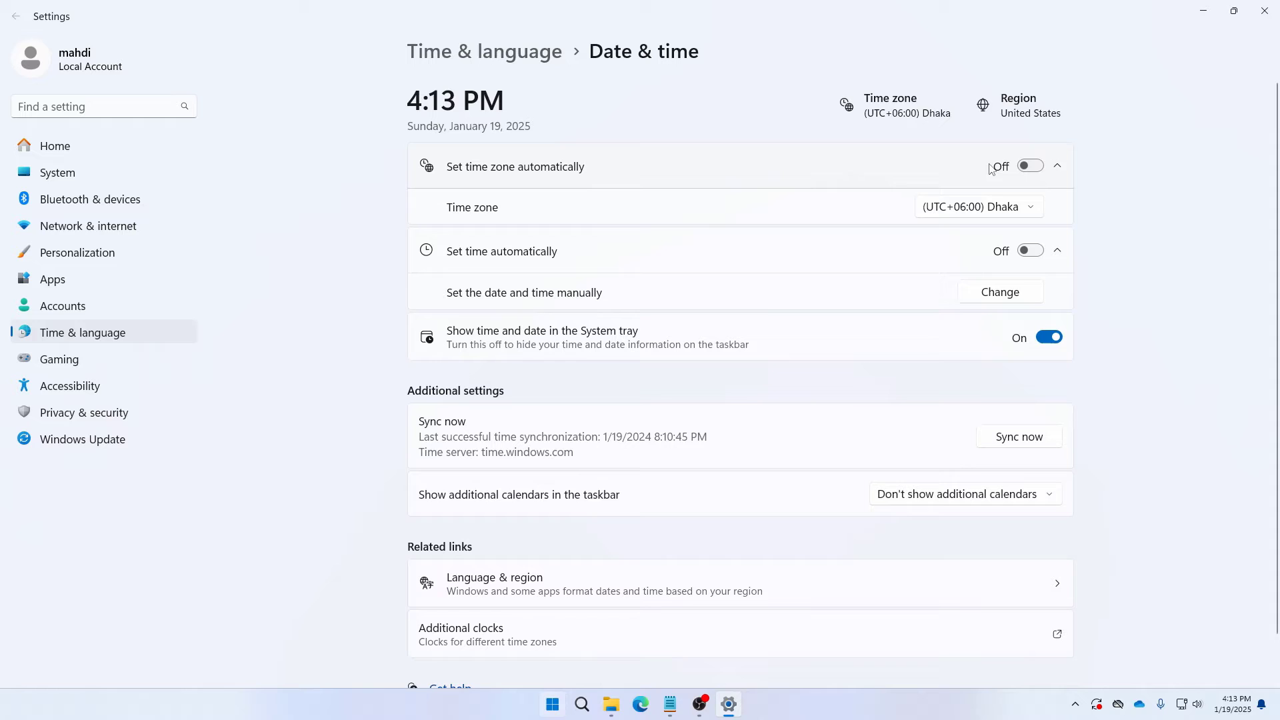
pyautogui.click(1048, 166)
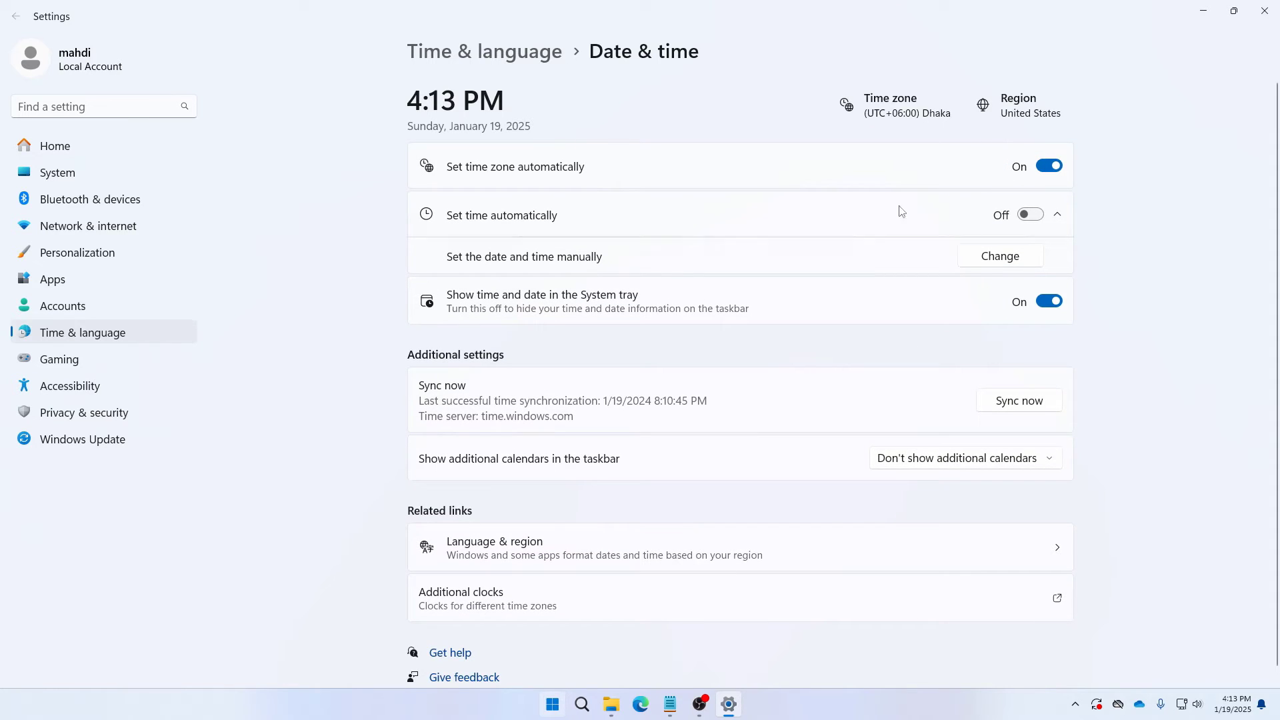
pyautogui.moveTo(880, 219)
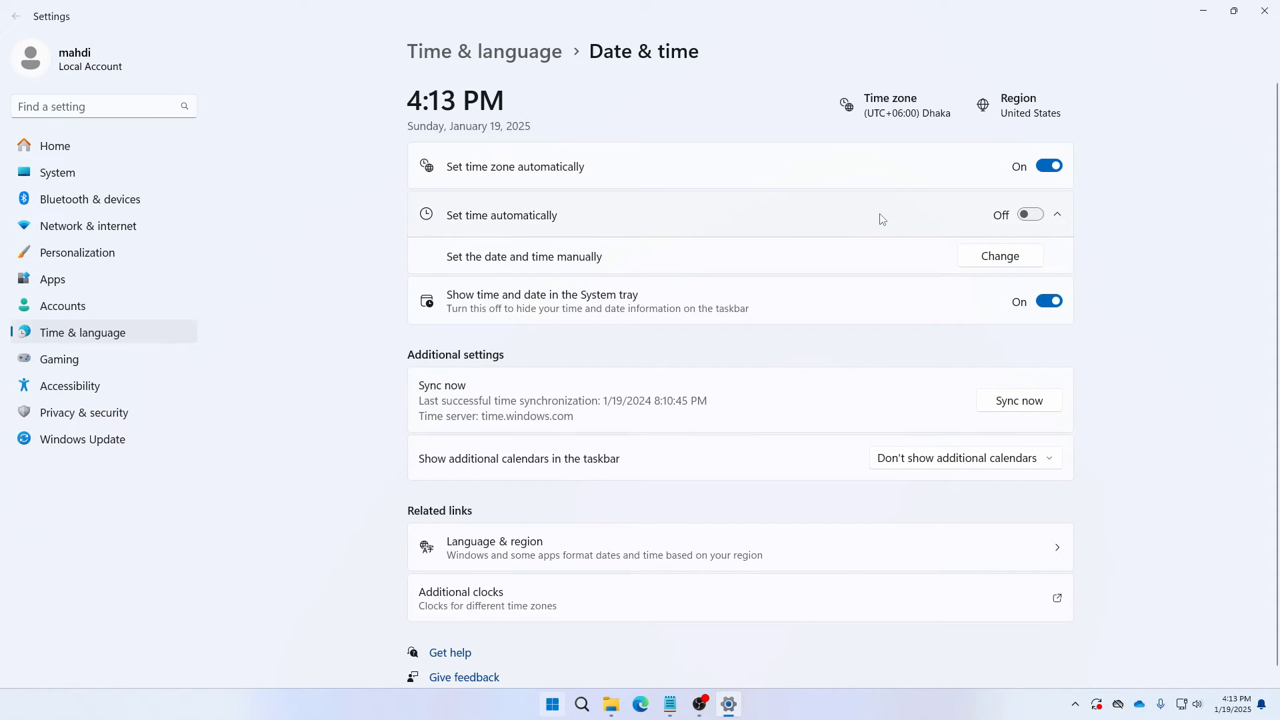
pyautogui.moveTo(953, 272)
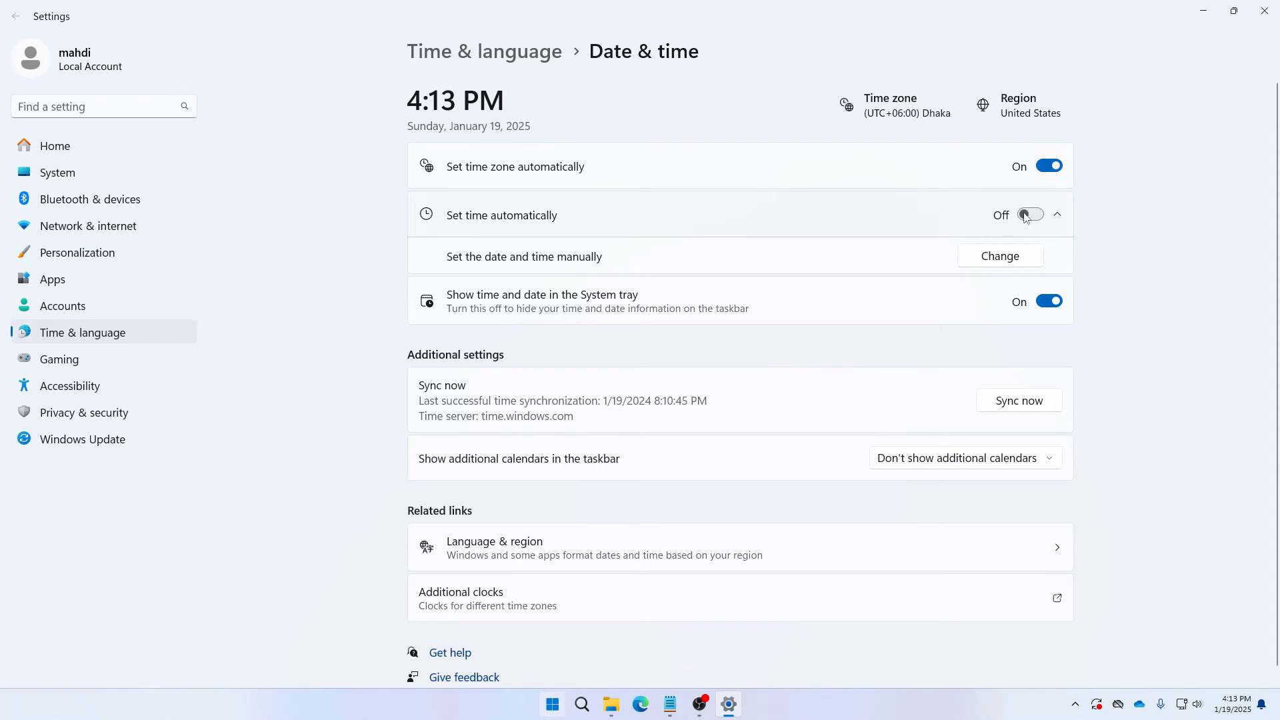
pyautogui.moveTo(1035, 225)
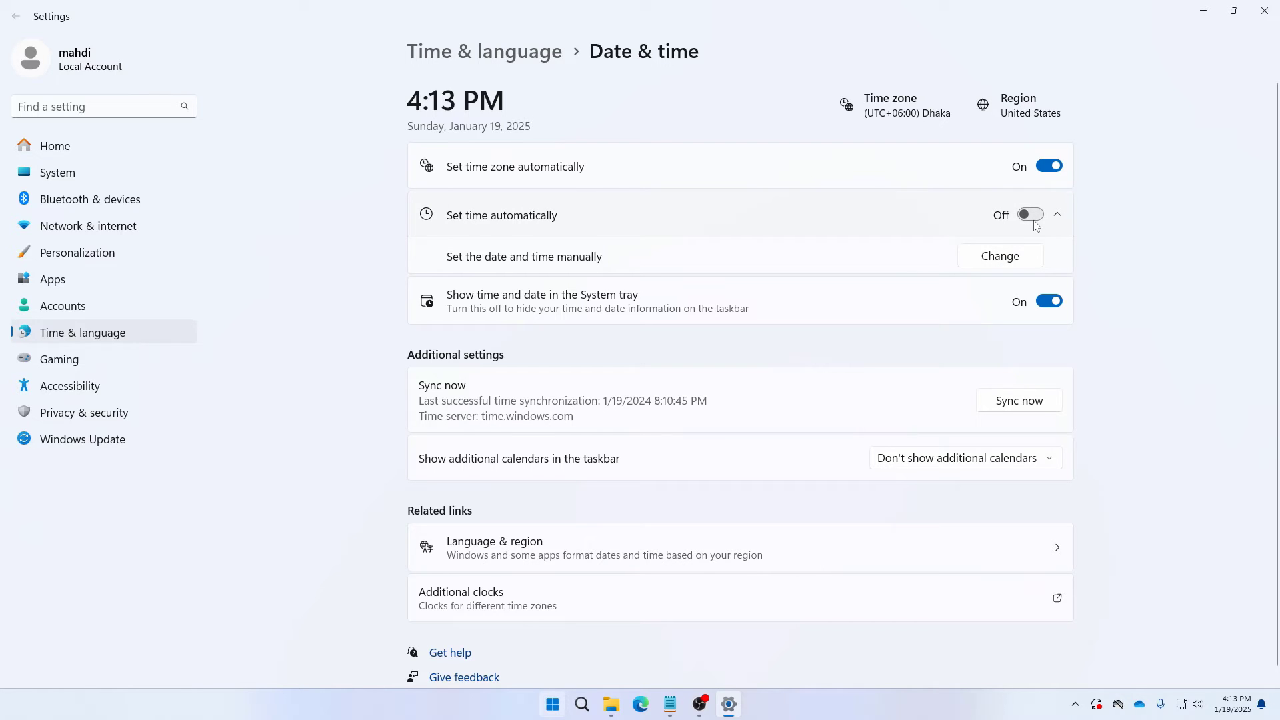
# Enable Set time automatically so the date becomes Friday, January 19, 2024
pyautogui.click(1048, 215)
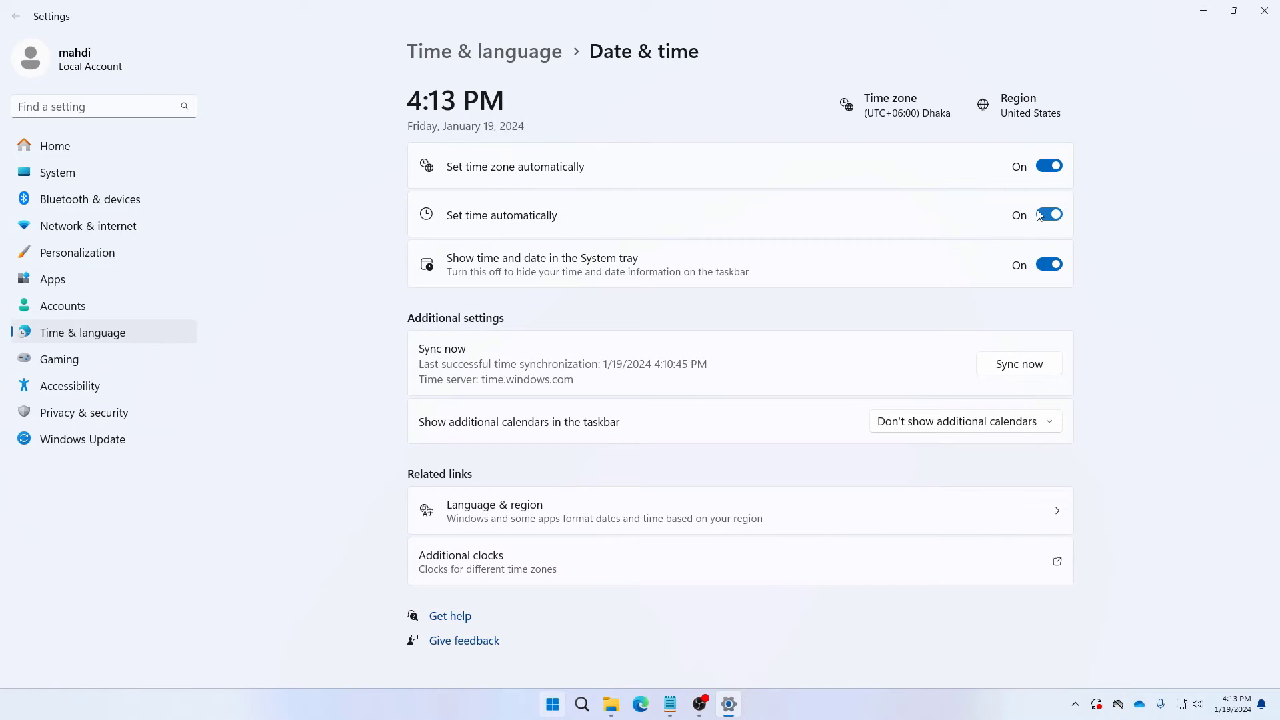
pyautogui.click(1049, 215)
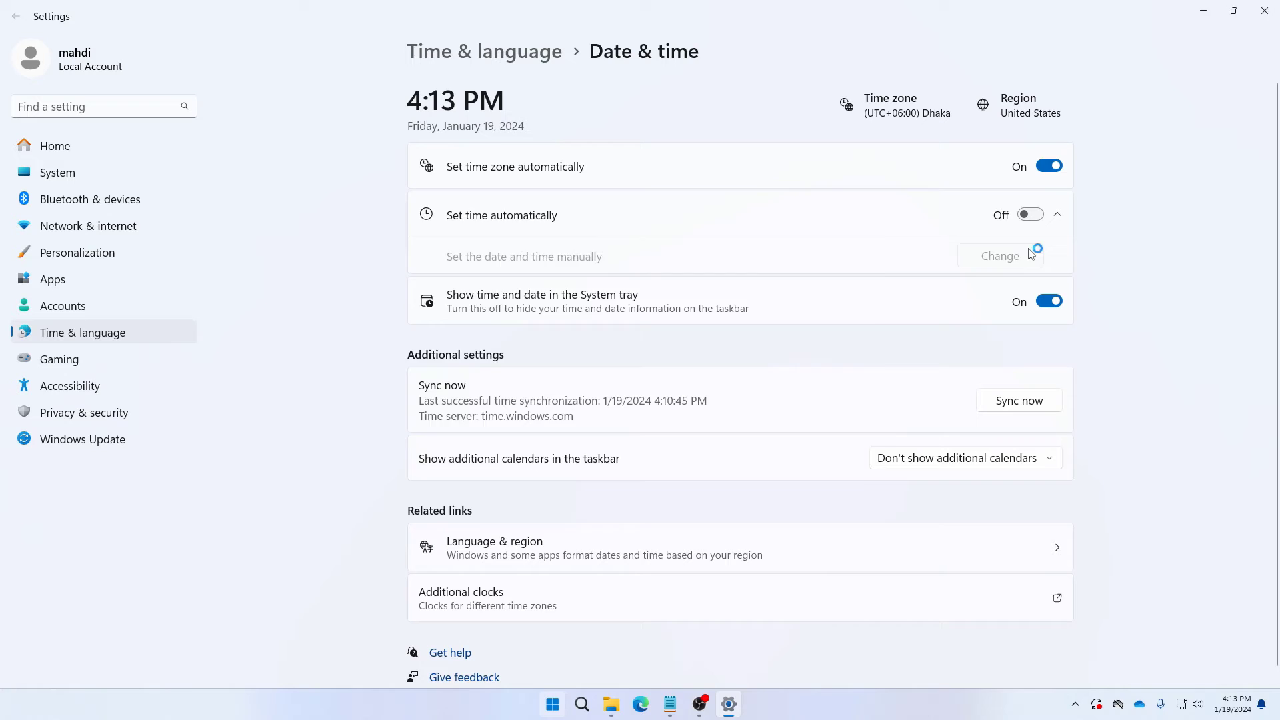
pyautogui.click(999, 255)
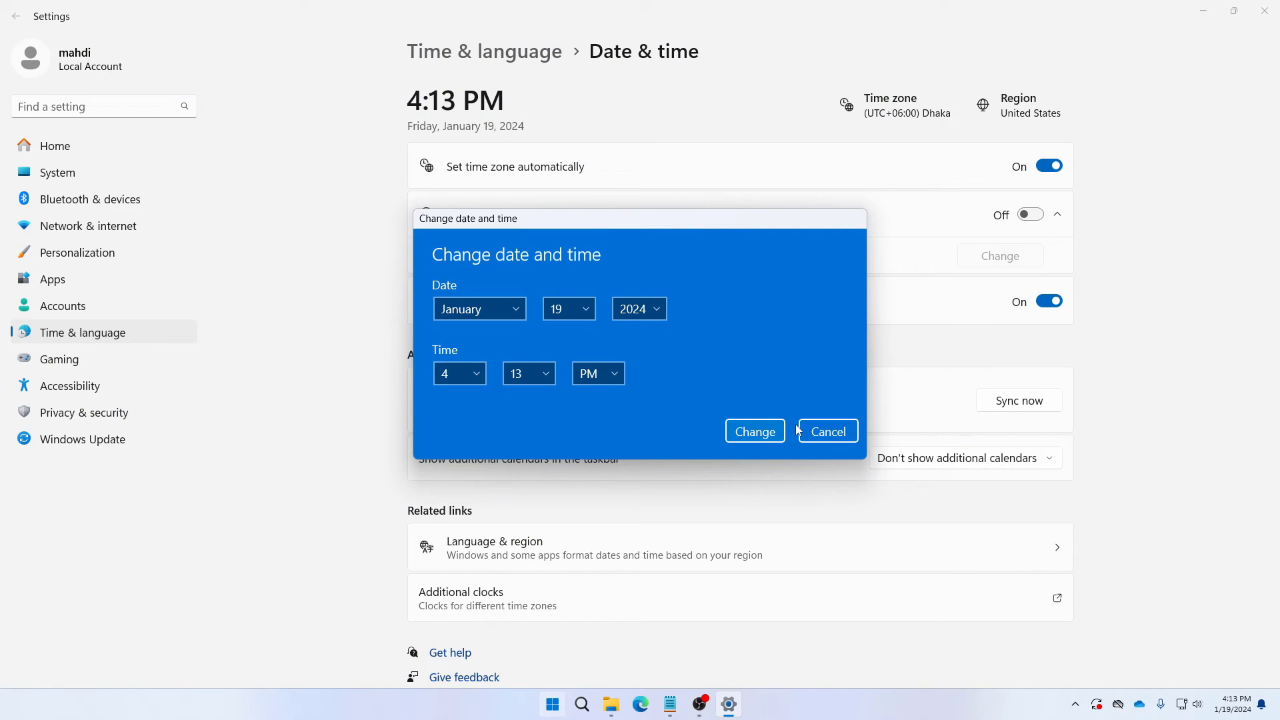
pyautogui.click(826, 430)
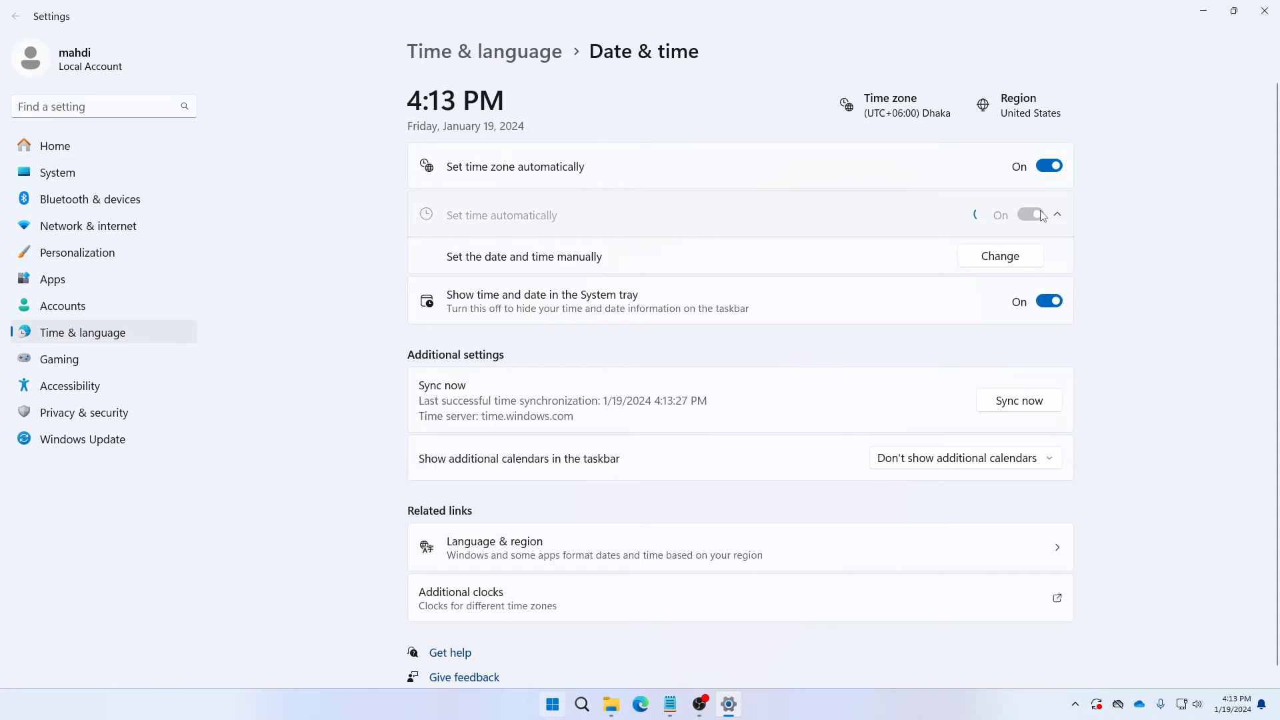
pyautogui.click(1049, 214)
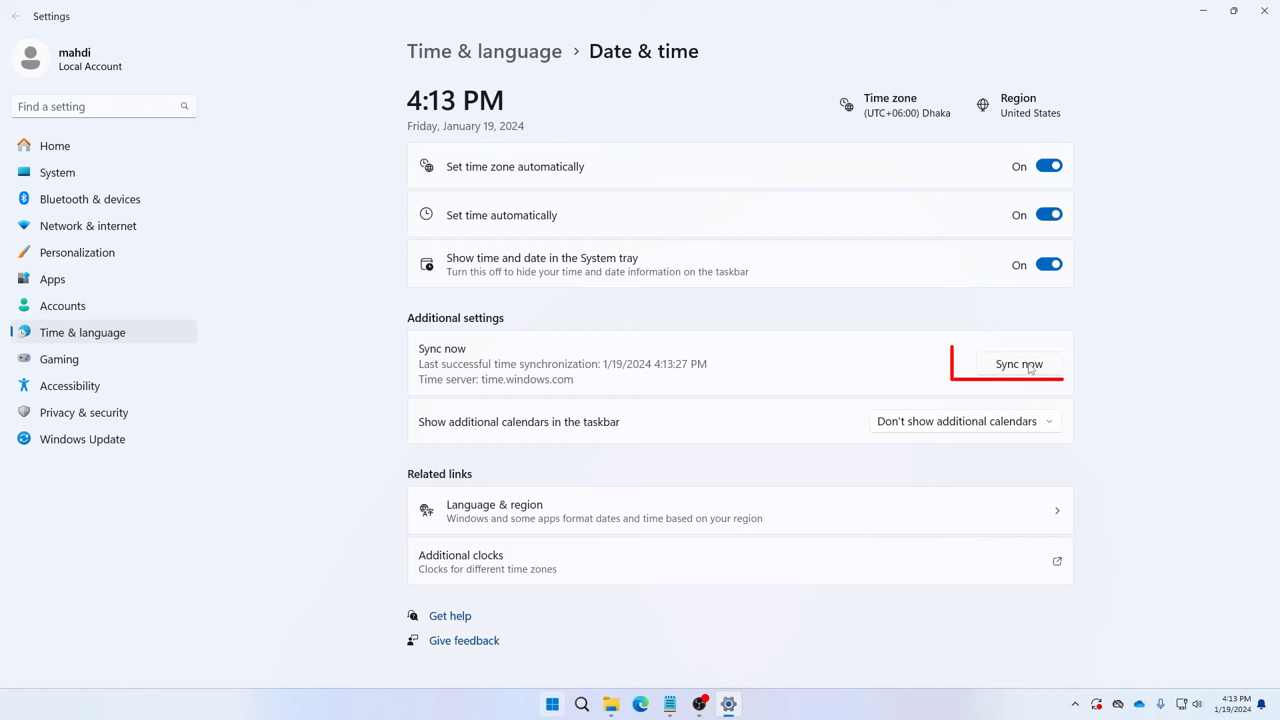
# Sync the clock now, updating last synchronization to 4:13:52 PM on 1/19/2024
pyautogui.click(1018, 364)
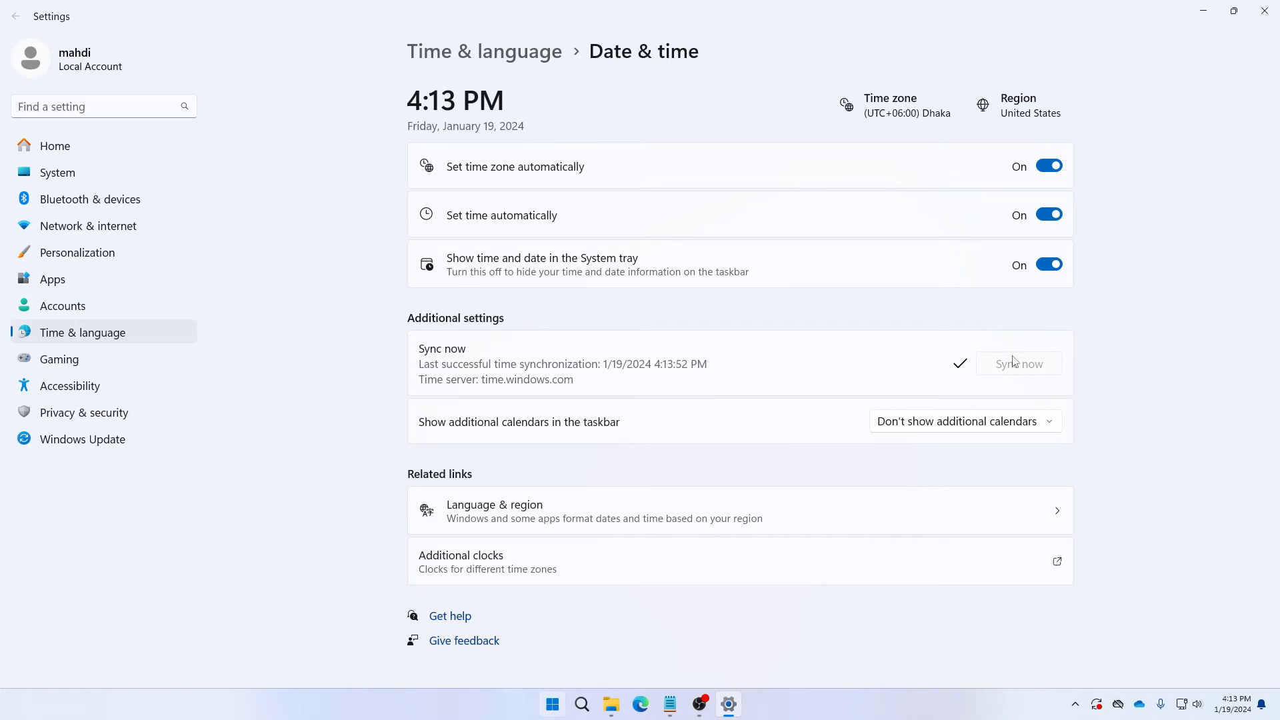
pyautogui.moveTo(1094, 339)
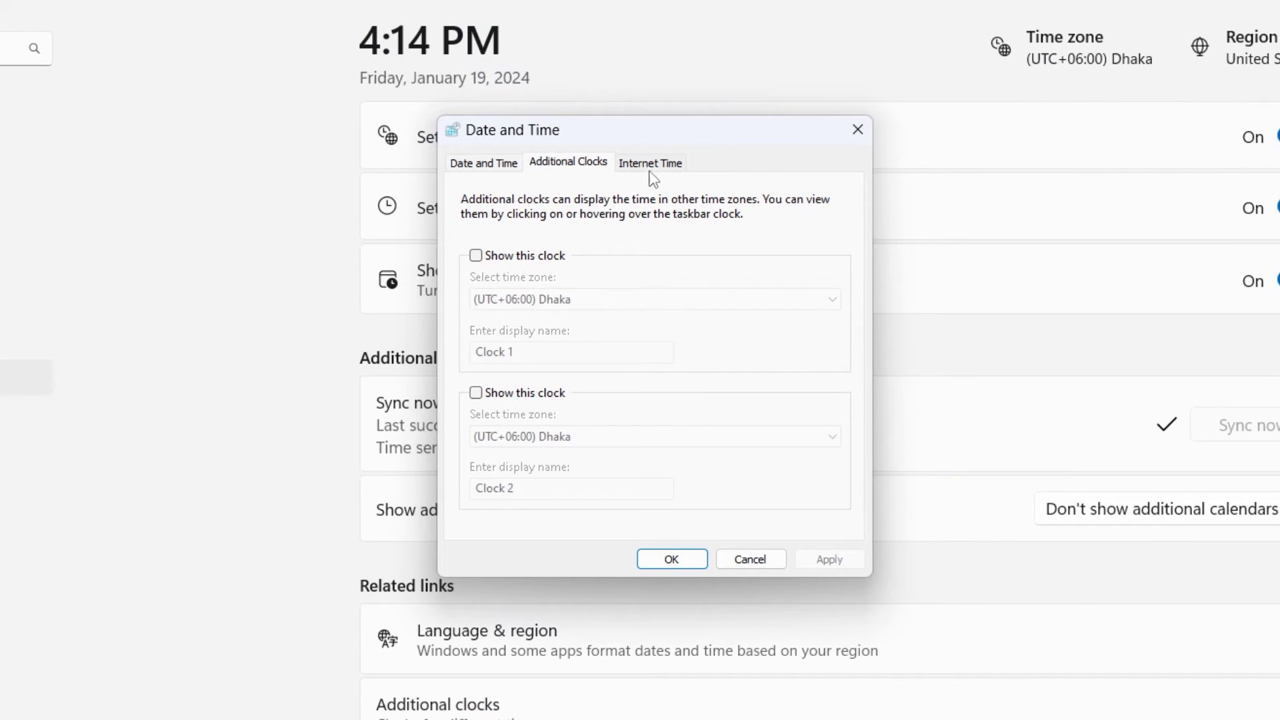
# Update internet time from time.windows.com in the Internet Time settings and confirm
pyautogui.click(651, 162)
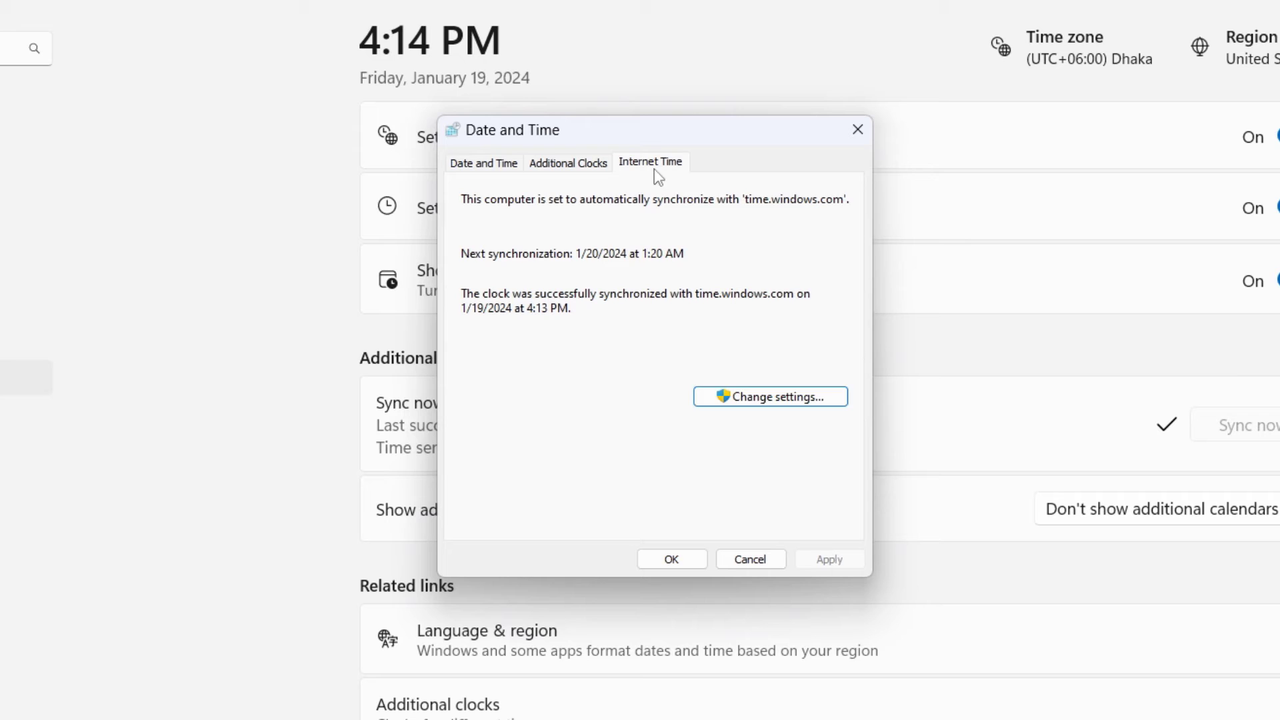
pyautogui.click(770, 397)
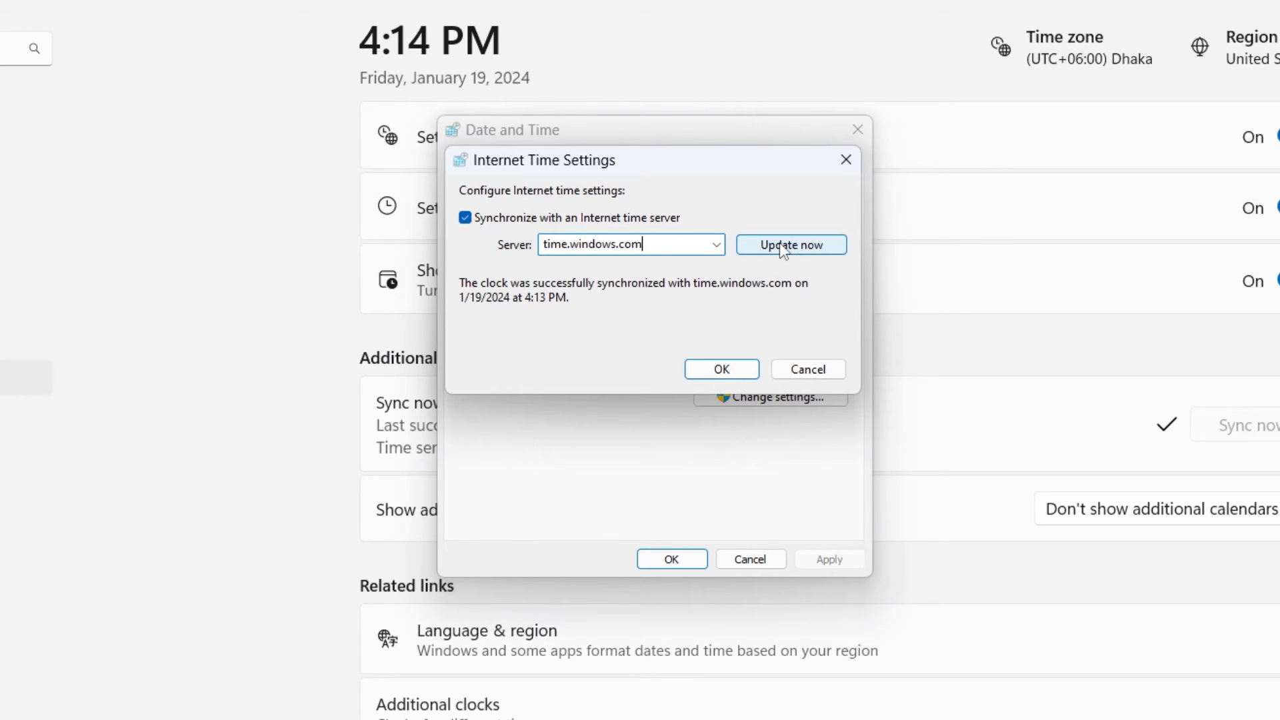
pyautogui.click(790, 244)
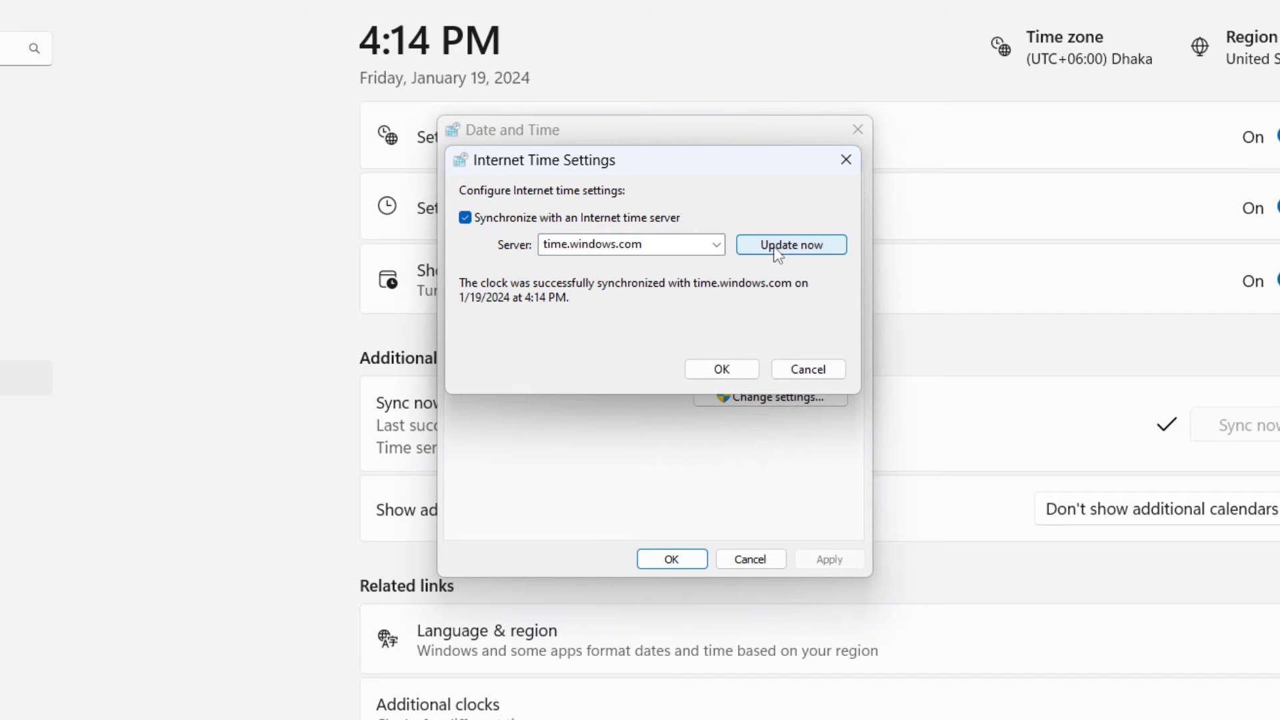
pyautogui.click(720, 369)
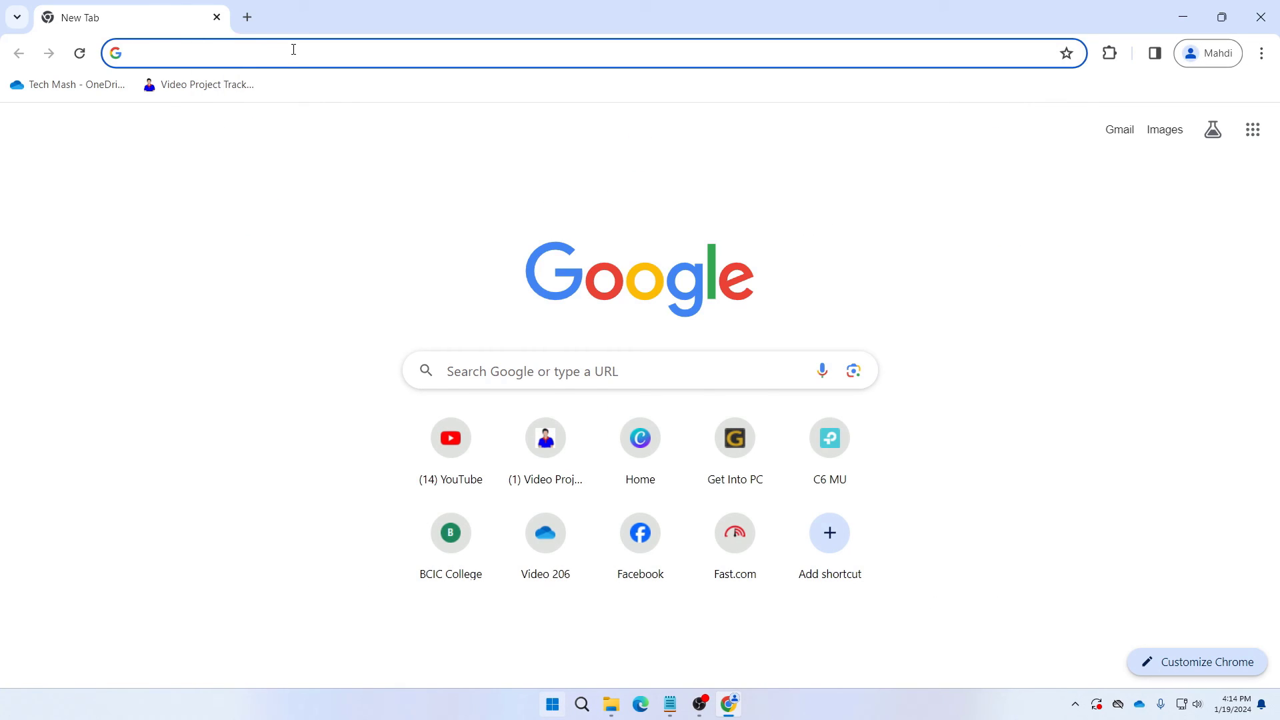
# Search Google for 'gmail' in Chrome, then close the browser once results load
pyautogui.write('gmail')
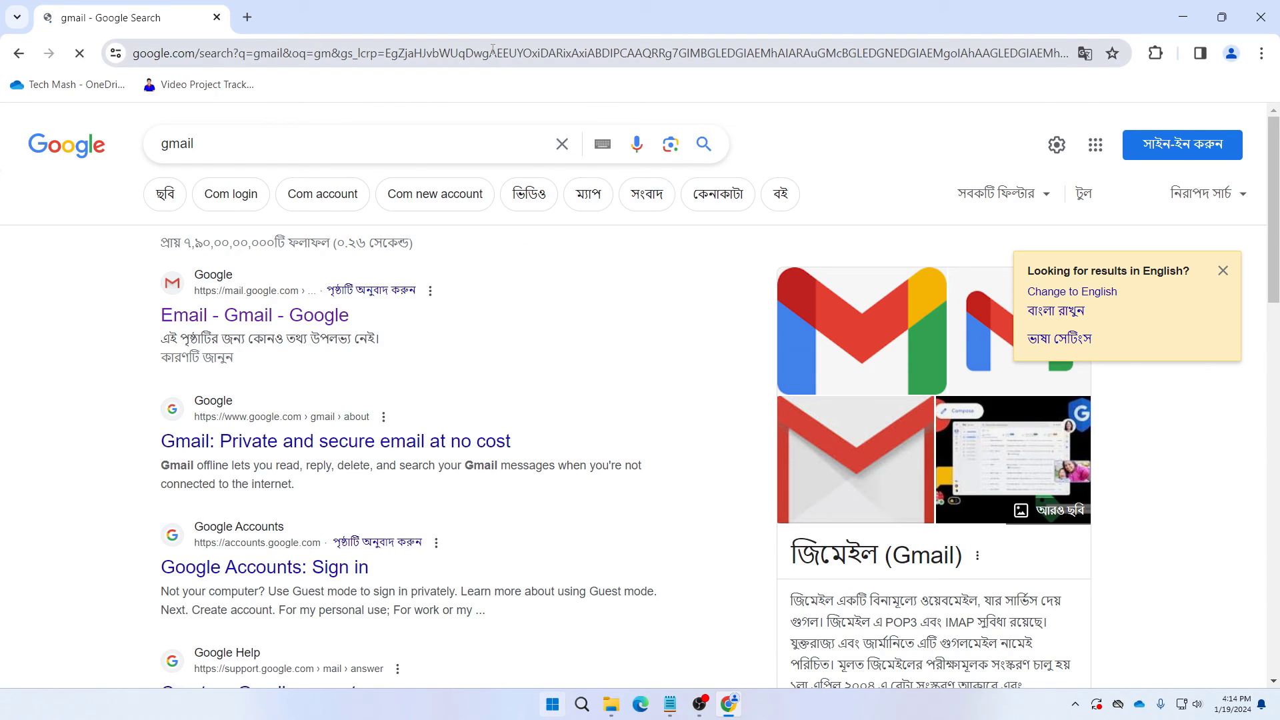
pyautogui.click(246, 18)
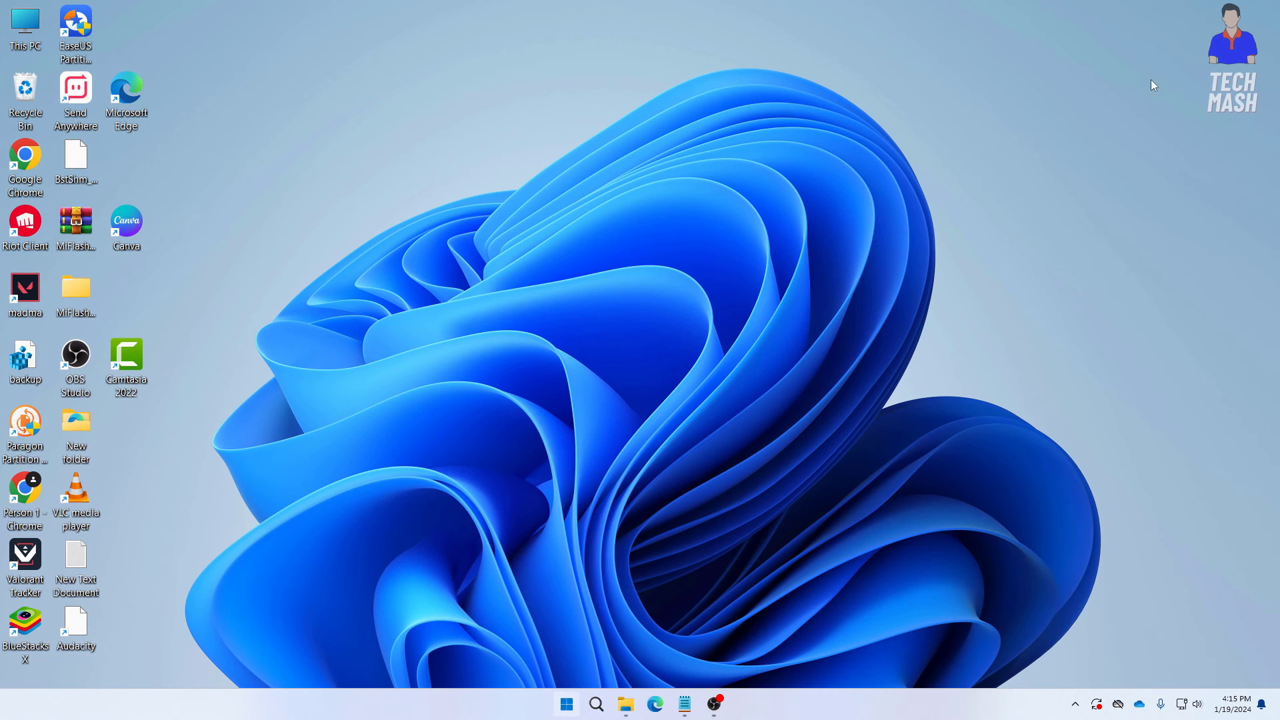
pyautogui.moveTo(1134, 99)
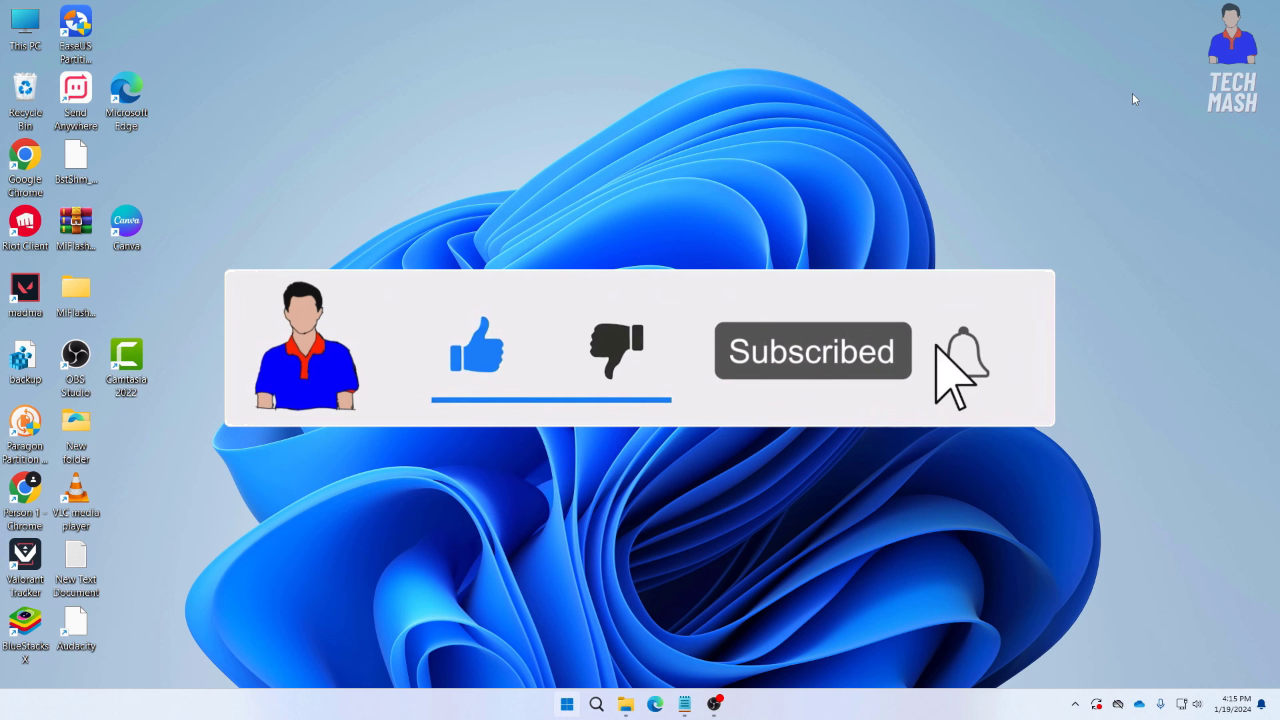
pyautogui.click(962, 352)
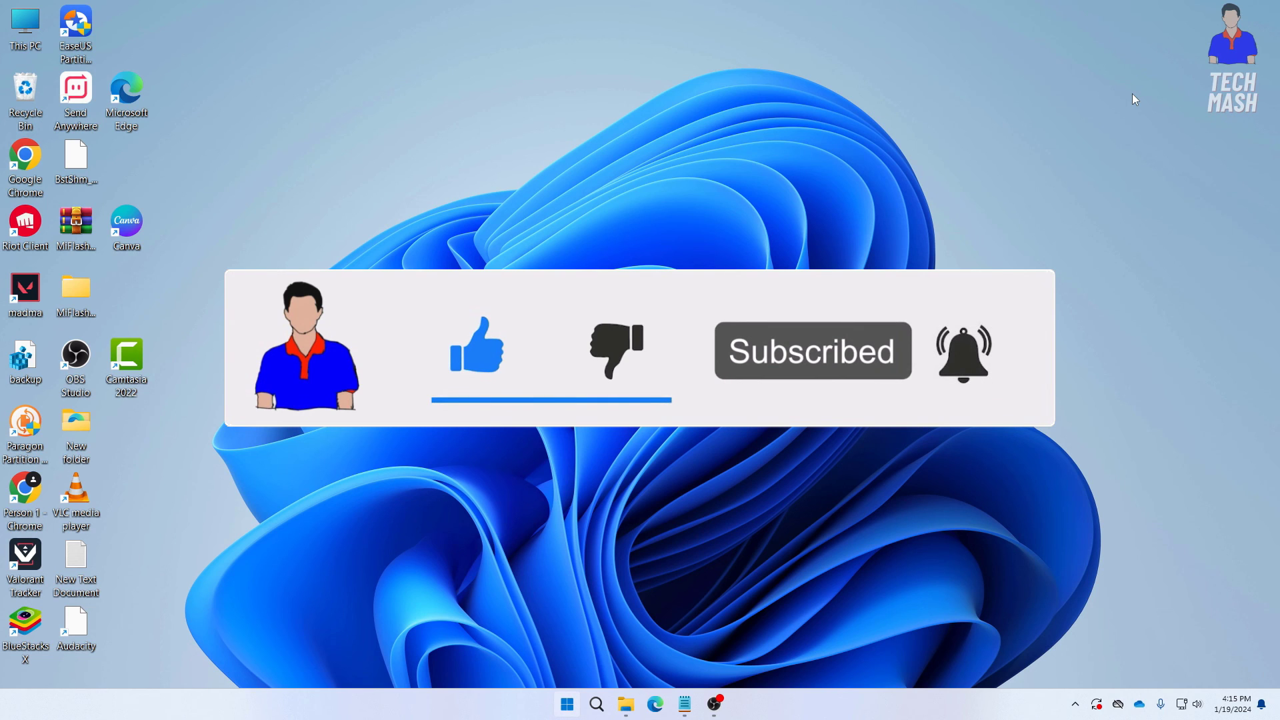